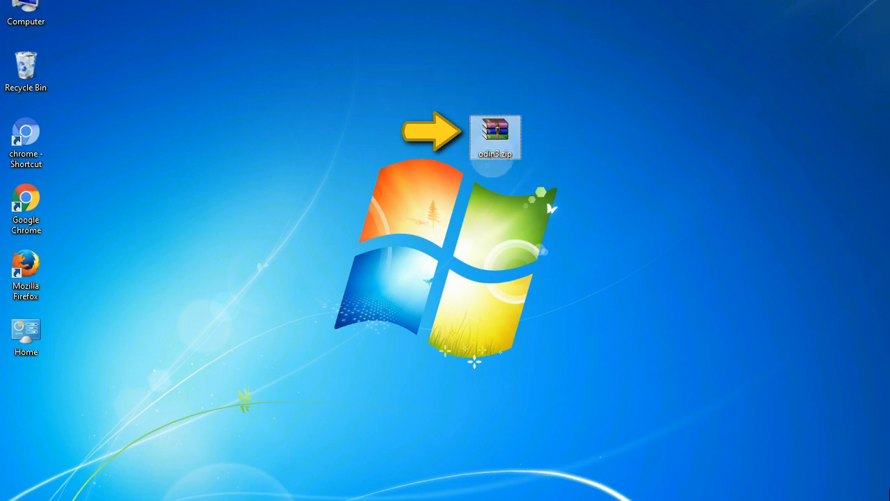
pyautogui.moveTo(495, 136)
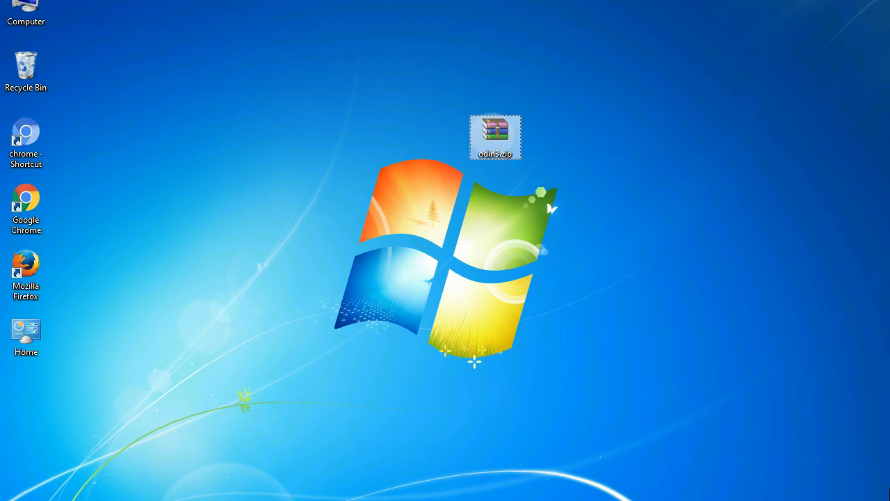
# Extract the Odin zip onto the desktop and reach the Odin3 program file in Odin_v3.09.
pyautogui.doubleClick(495, 136)
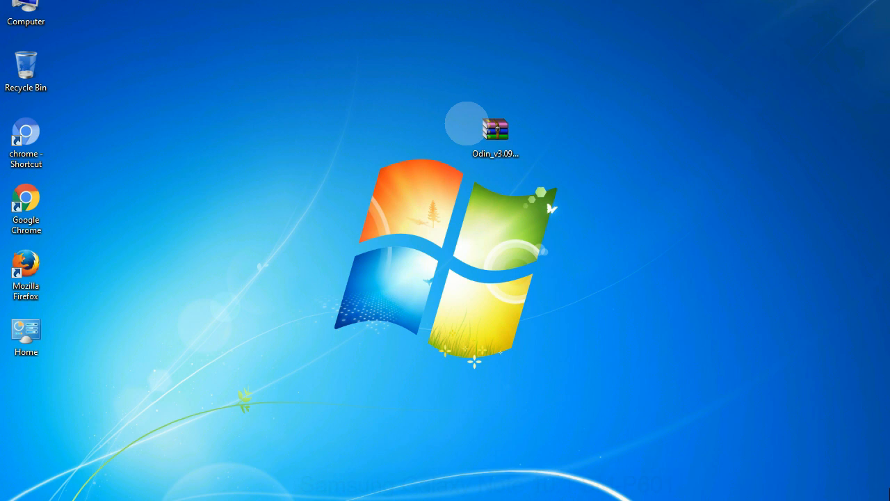
pyautogui.click(496, 132)
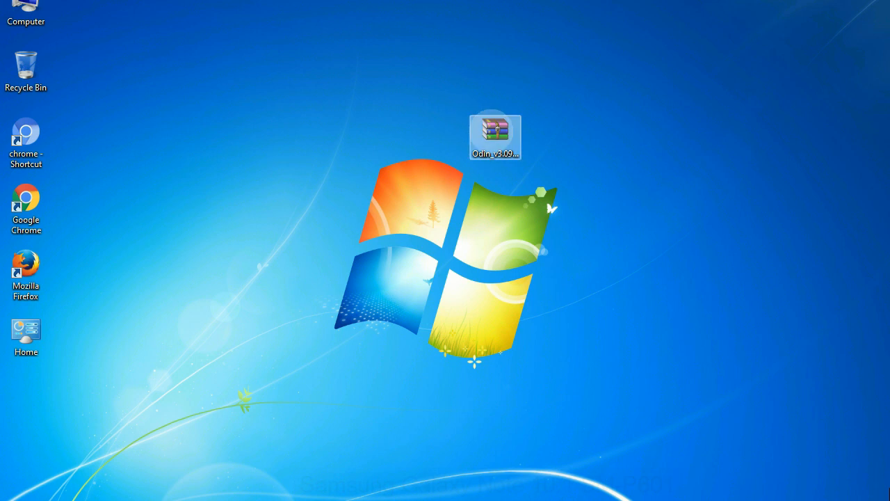
pyautogui.rightClick(496, 137)
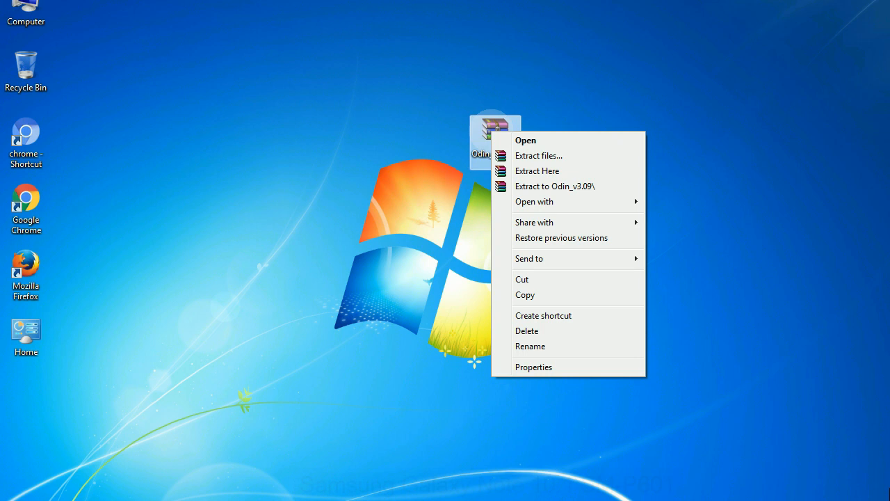
pyautogui.moveTo(537, 170)
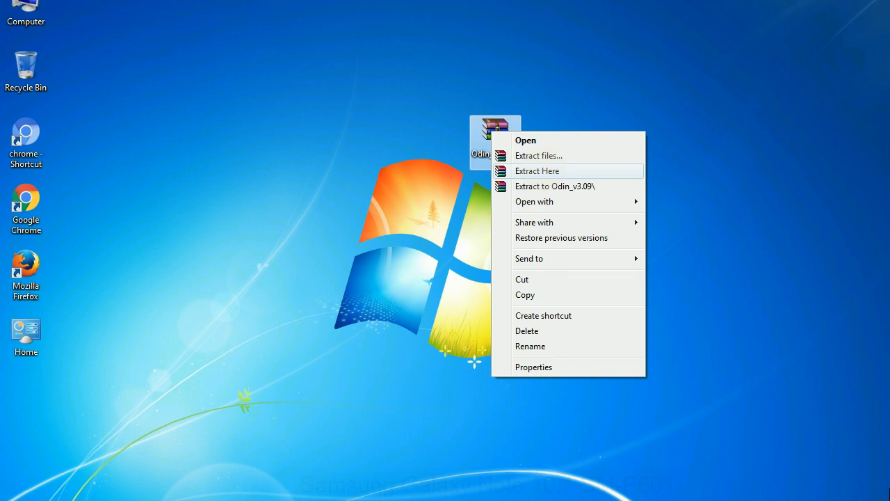
pyautogui.click(537, 169)
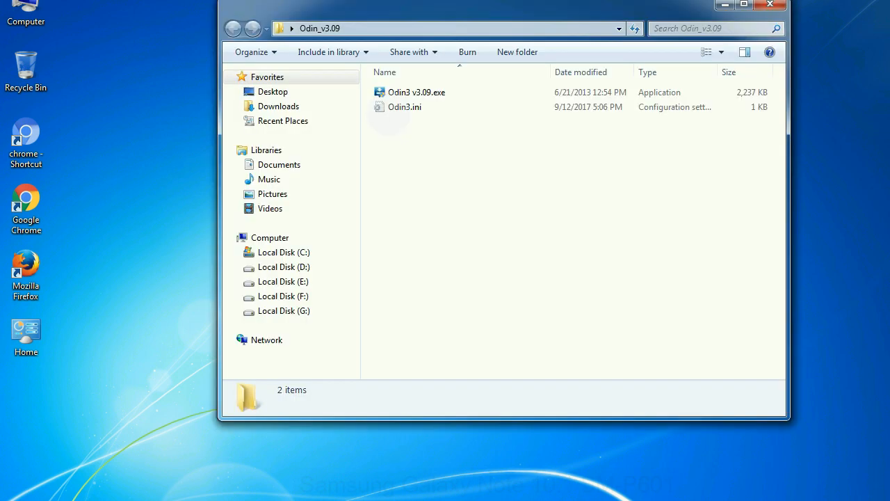
pyautogui.rightClick(416, 91)
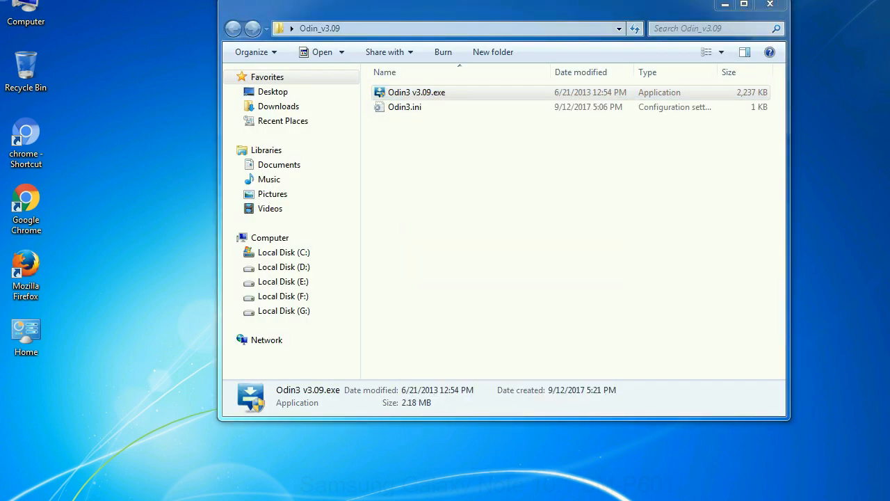
# Launch Odin3 v3.09.exe and position its window, Auto Reboot and F. Reset Time enabled.
pyautogui.doubleClick(417, 92)
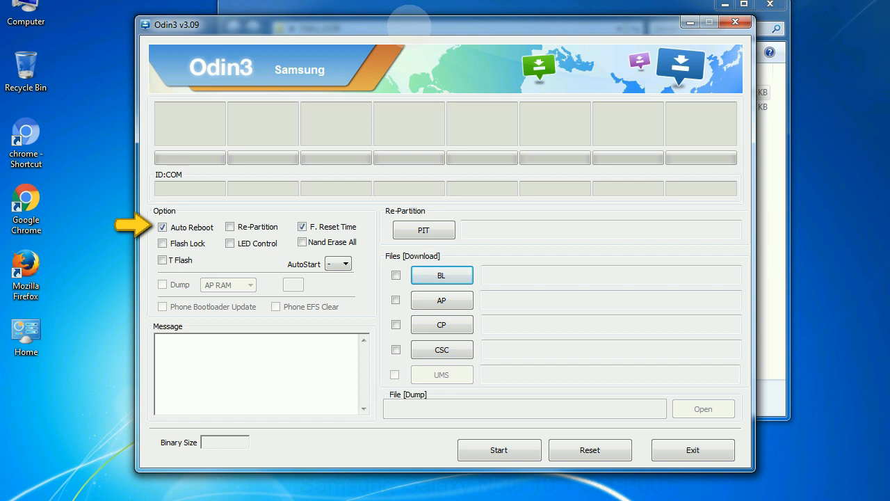
pyautogui.moveTo(445, 25); pyautogui.dragTo(477, 9)
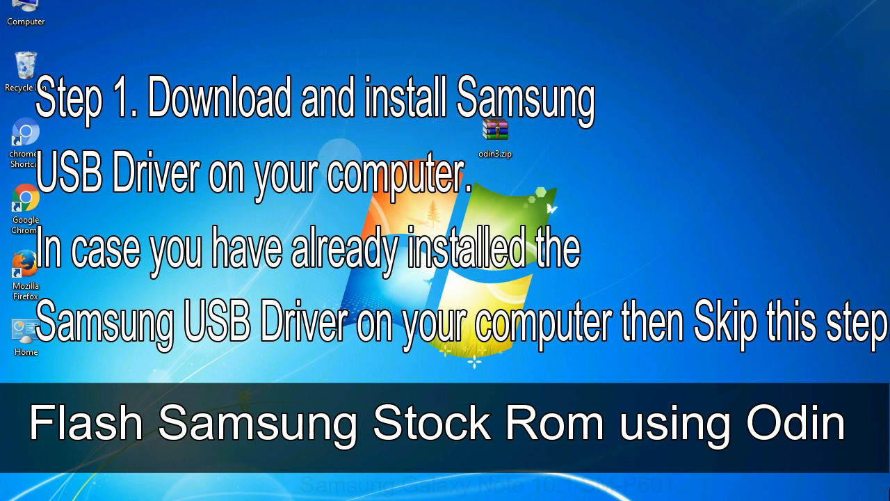
# Start Odin3 v3.09.exe again from the extracted Odin_v3.09 folder.
pyautogui.click(495, 136)
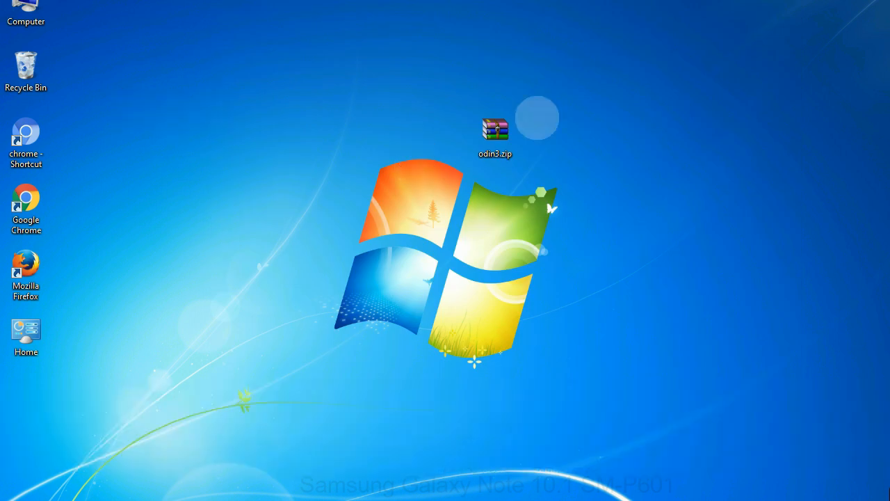
pyautogui.doubleClick(495, 132)
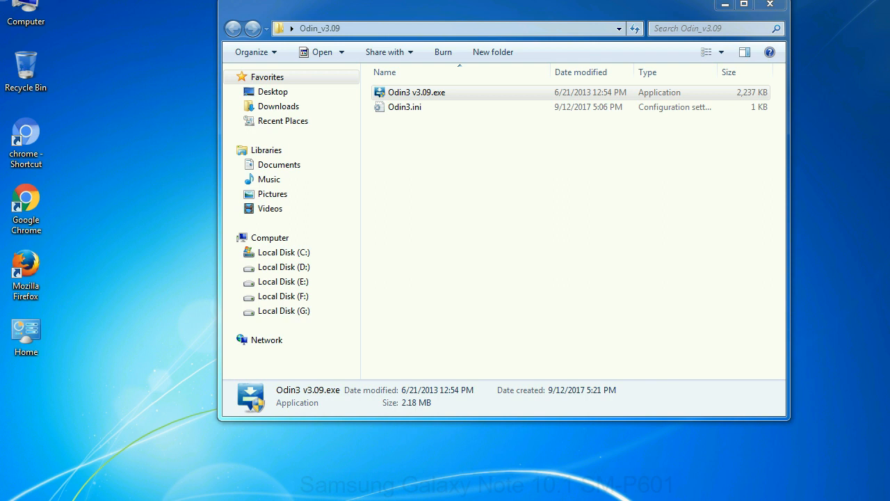
pyautogui.doubleClick(418, 92)
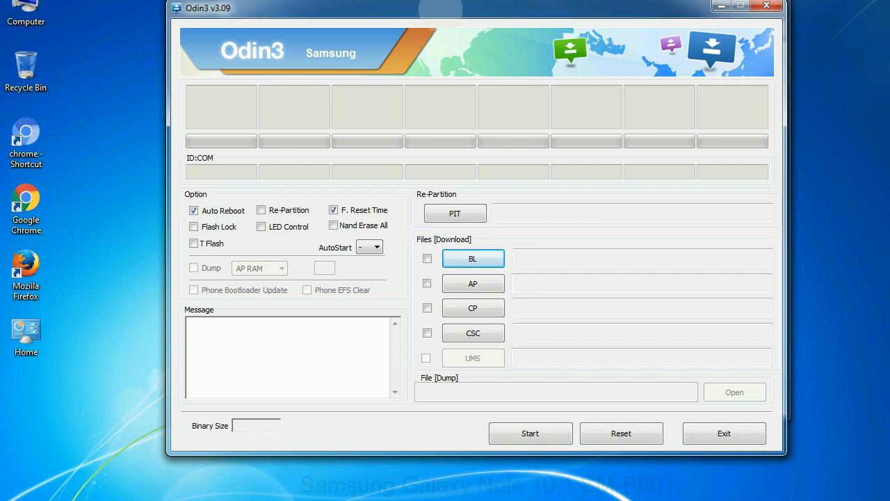
# Close the Odin3 v3.09 window and return to the desktop.
pyautogui.click(766, 6)
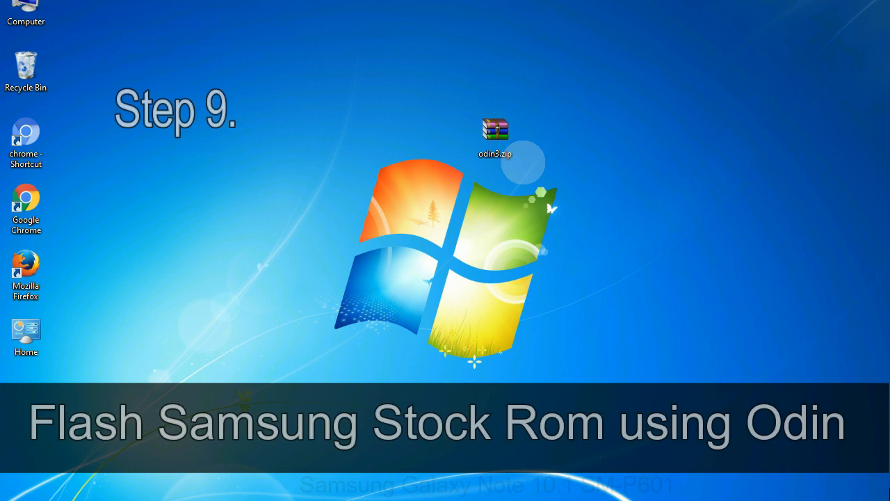
# Run Odin3 from odin3.zip with the phone added on COM3 and browse for the PDA firmware.
pyautogui.click(495, 133)
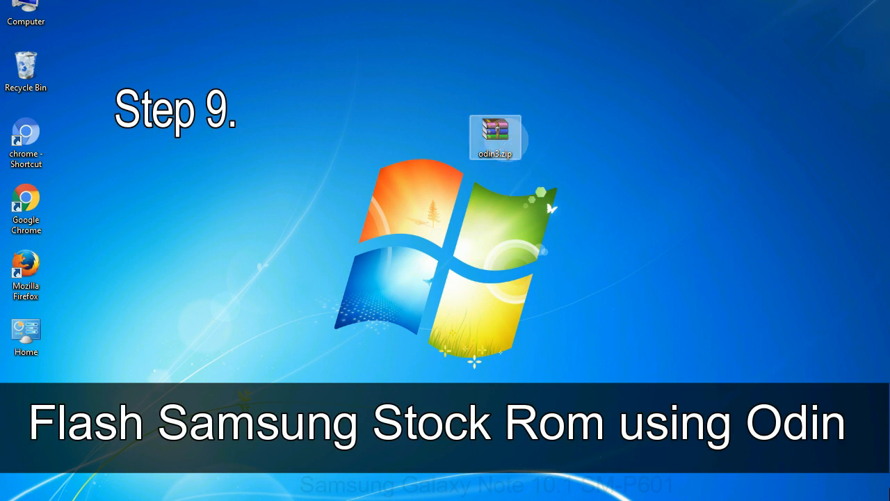
pyautogui.doubleClick(496, 136)
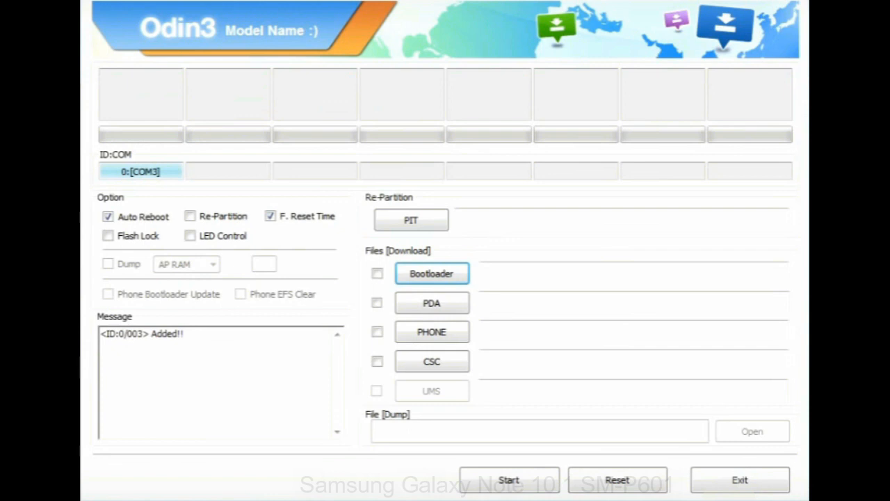
pyautogui.click(431, 303)
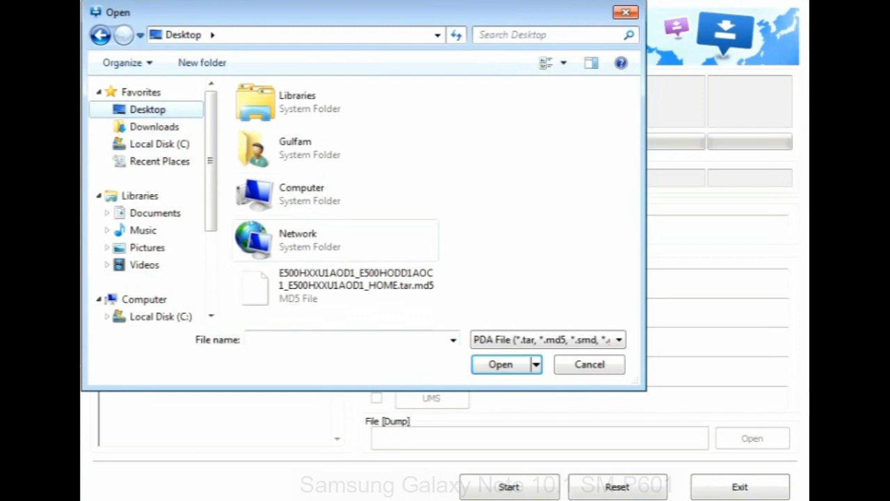
# Select the E500HXXU1AOD1 HOME .tar.md5 firmware from the Desktop as the PDA file.
pyautogui.click(501, 364)
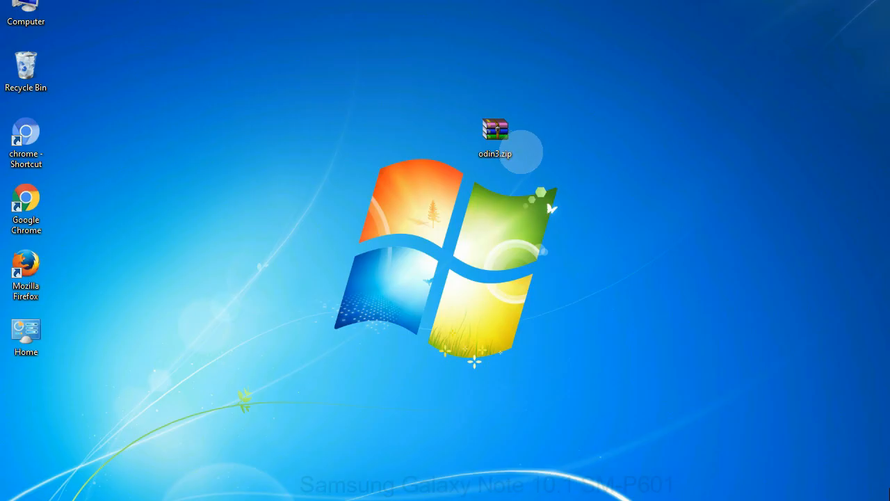
pyautogui.click(496, 137)
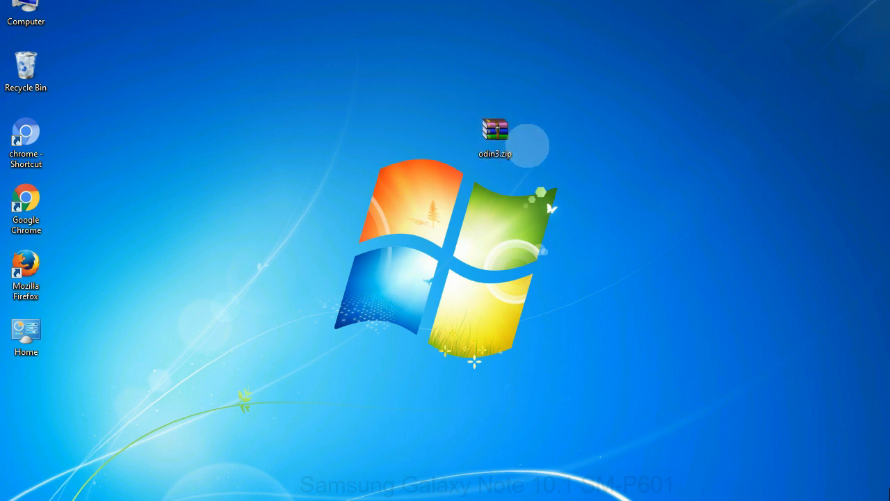
pyautogui.click(495, 136)
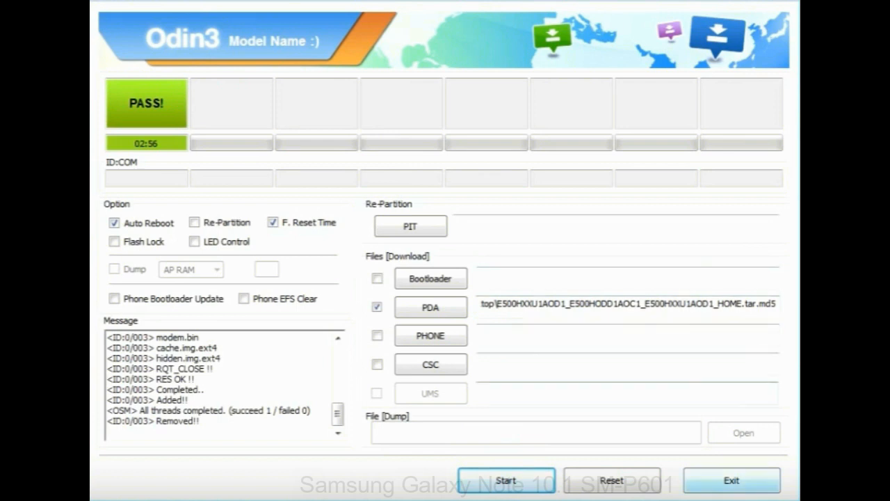
# Exit Odin3 after the green PASS with all threads completed (succeed 1).
pyautogui.click(732, 480)
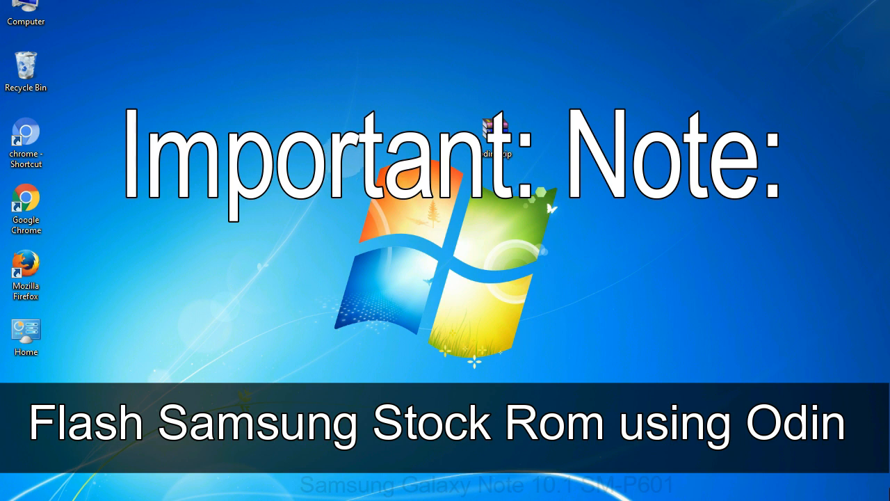
pyautogui.moveTo(549, 94)
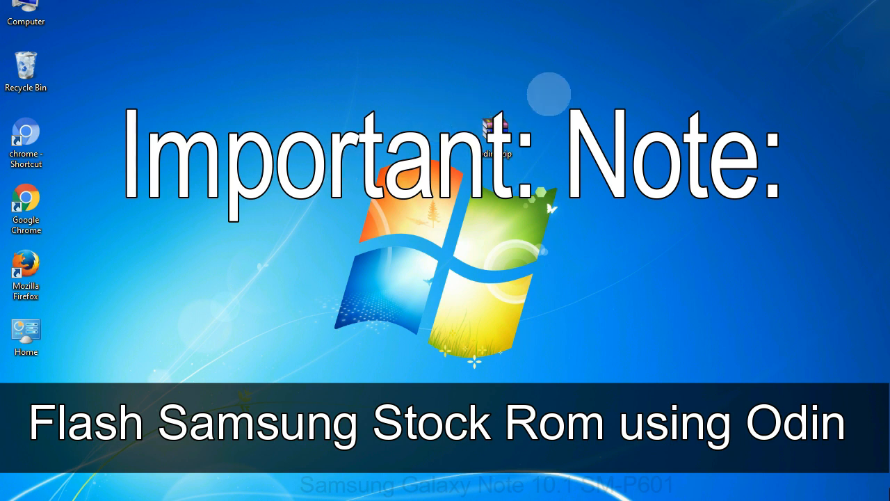